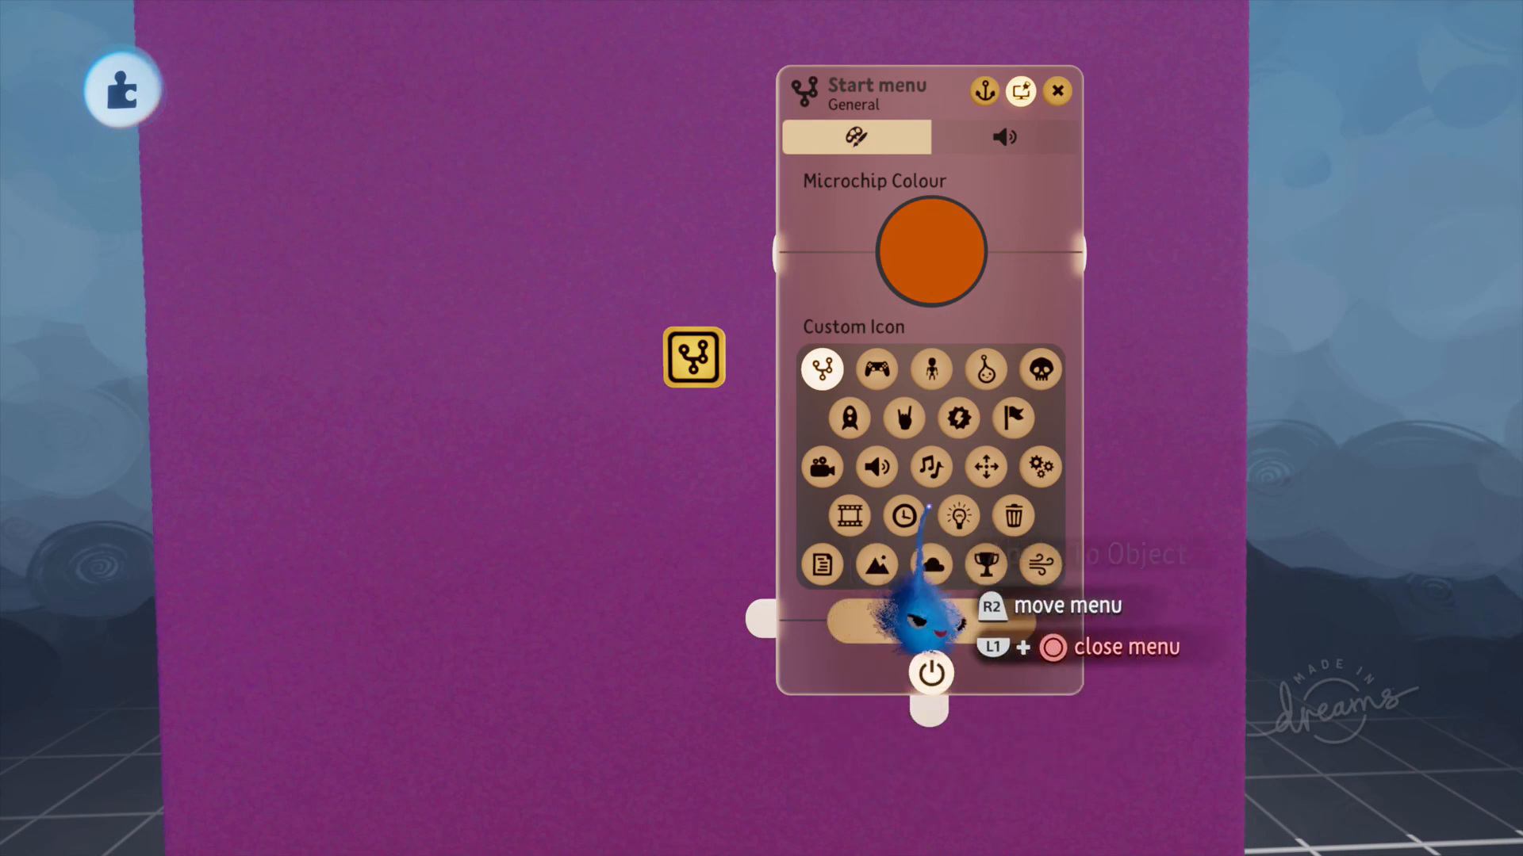
Assign the film-strip custom icon to the Start menu microchip
{"action": "left_click", "coordinate": [847, 515]}
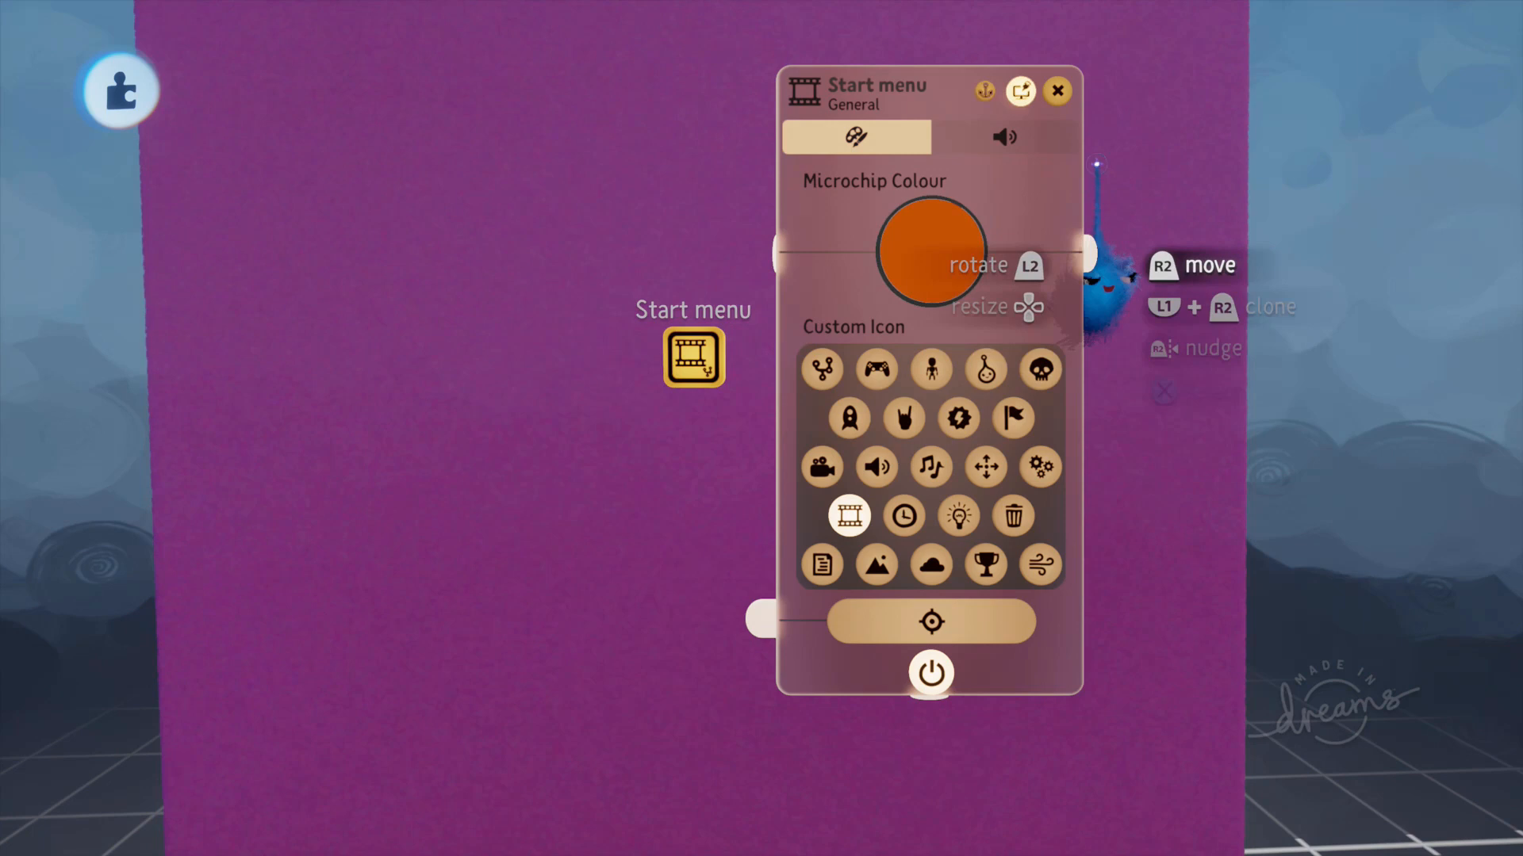
{"action": "left_click", "coordinate": [1056, 92]}
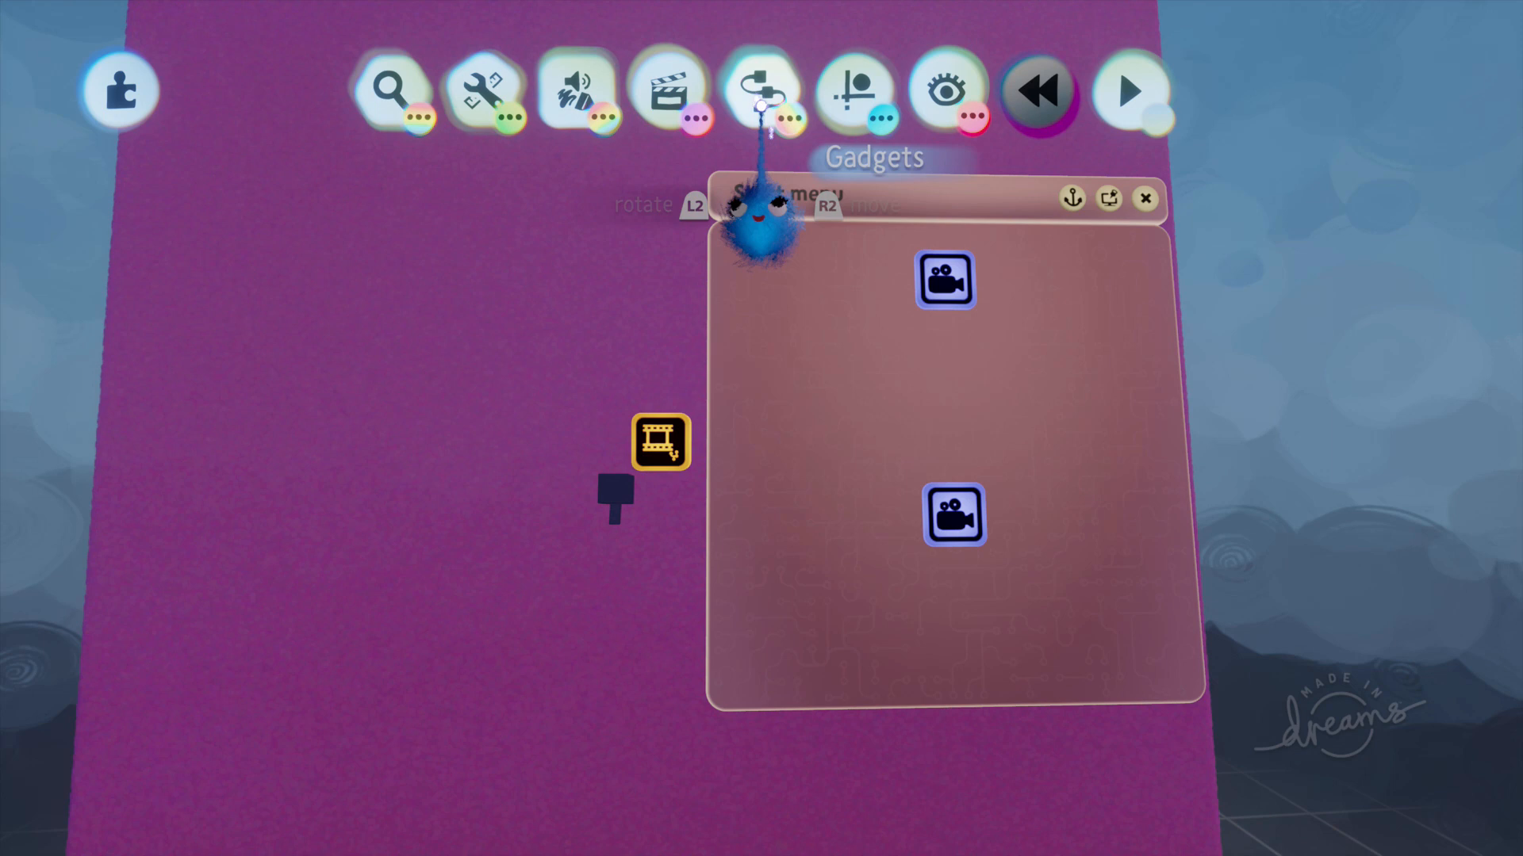
Place a Dialogue Text Displayer gadget inside the Start menu microchip
{"action": "left_click", "coordinate": [759, 92]}
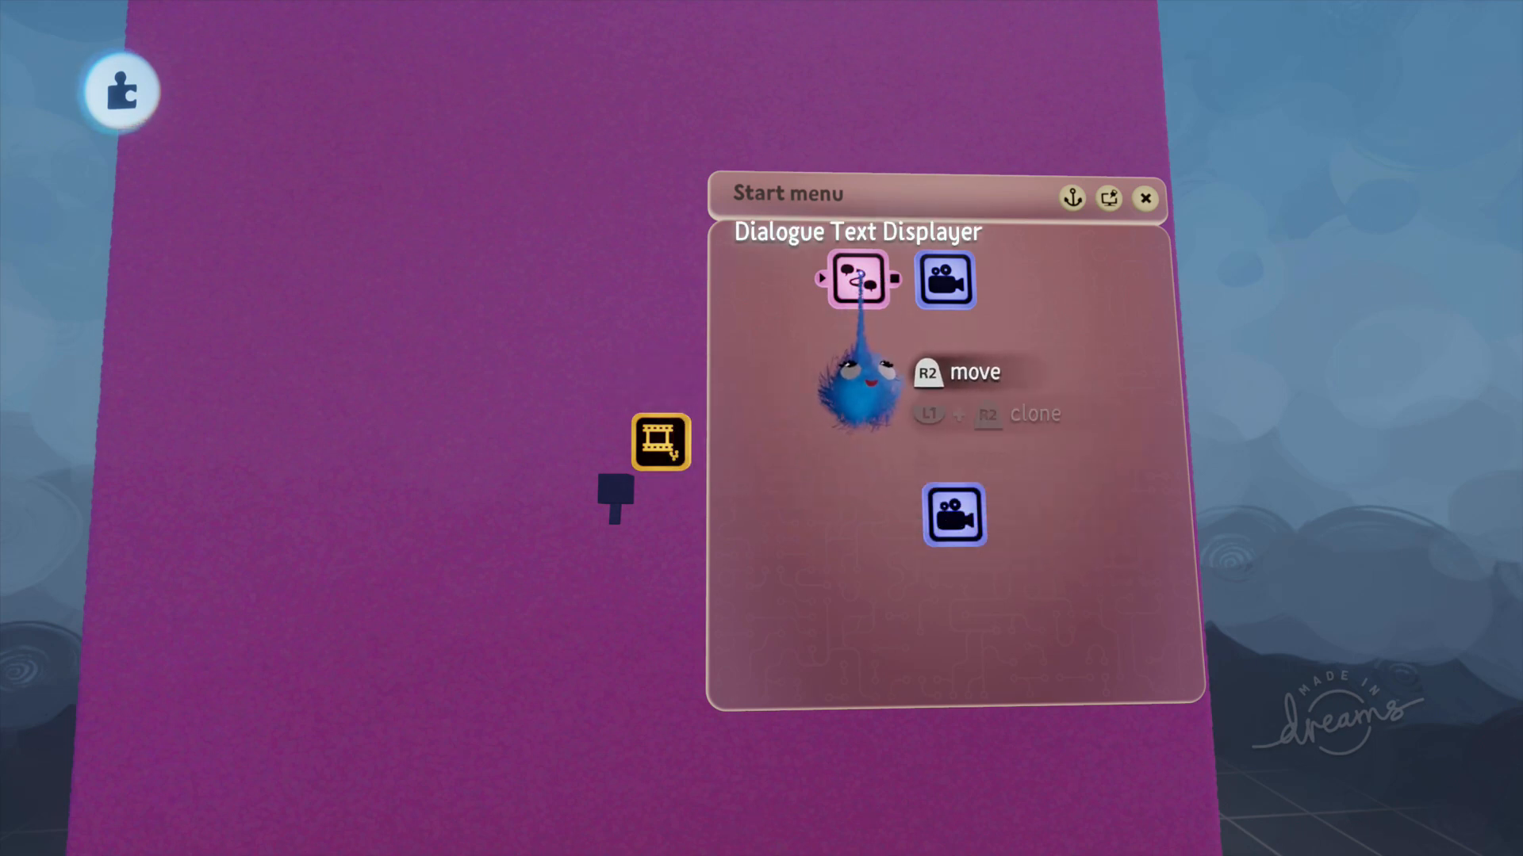
{"action": "left_click", "coordinate": [858, 279]}
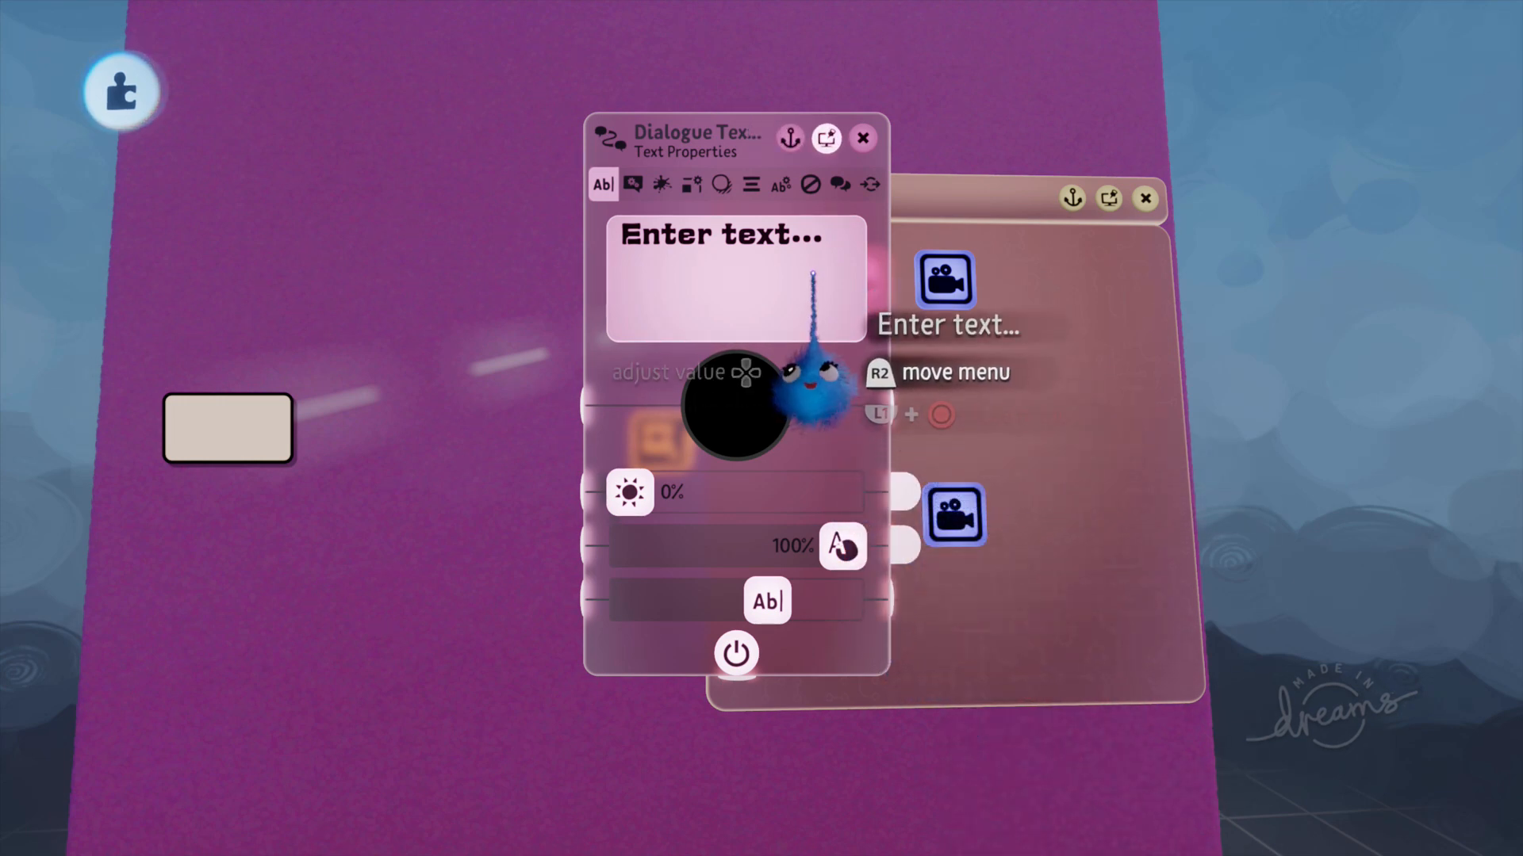
Set text highlight mode and switch off Show Text Box and Show Border on the displayer
{"action": "left_click", "coordinate": [781, 184]}
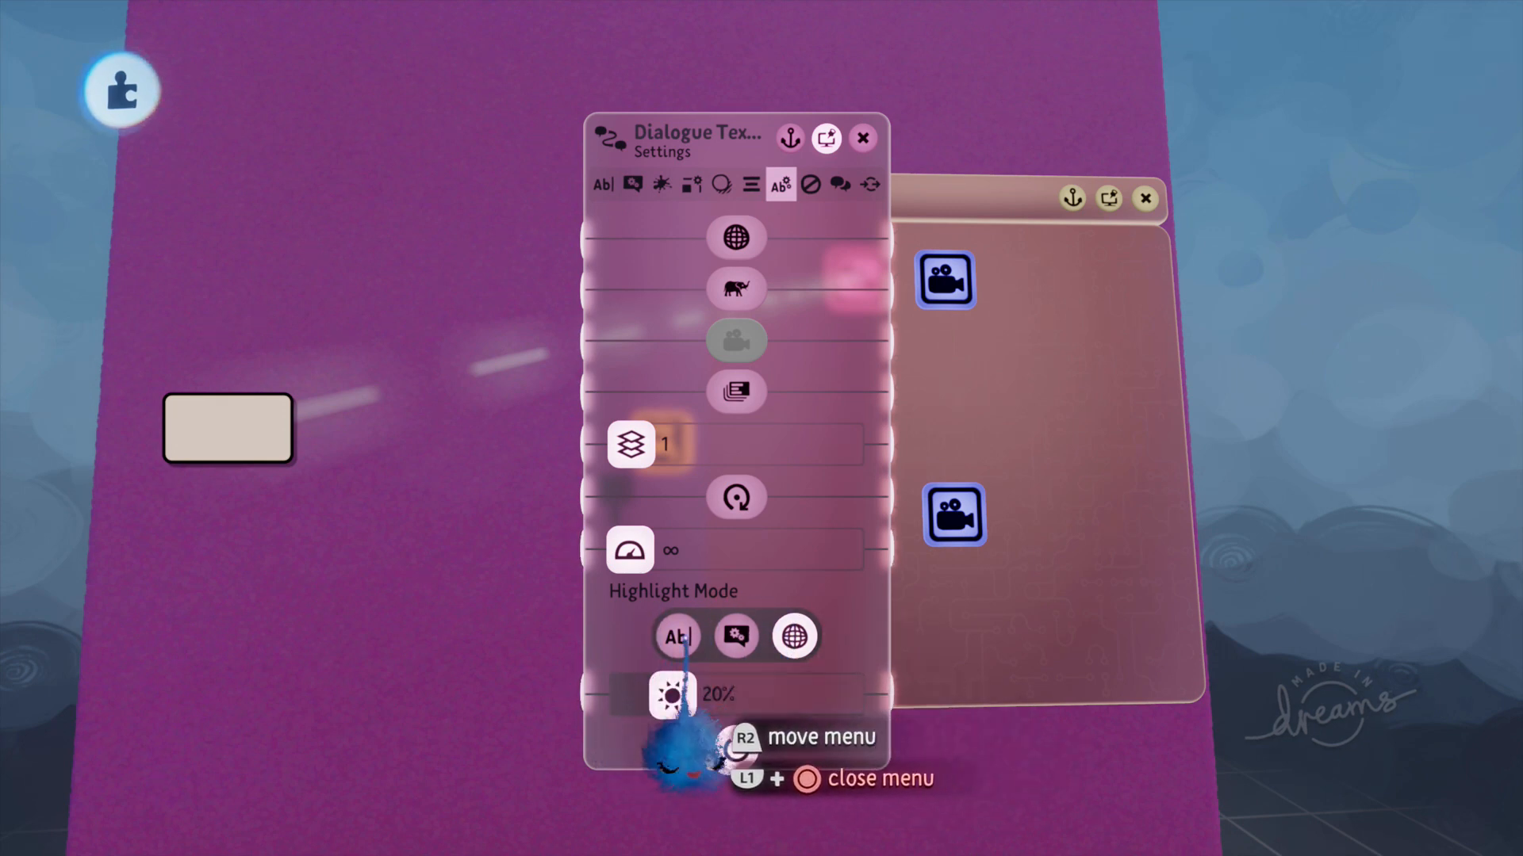
{"action": "left_click", "coordinate": [734, 636]}
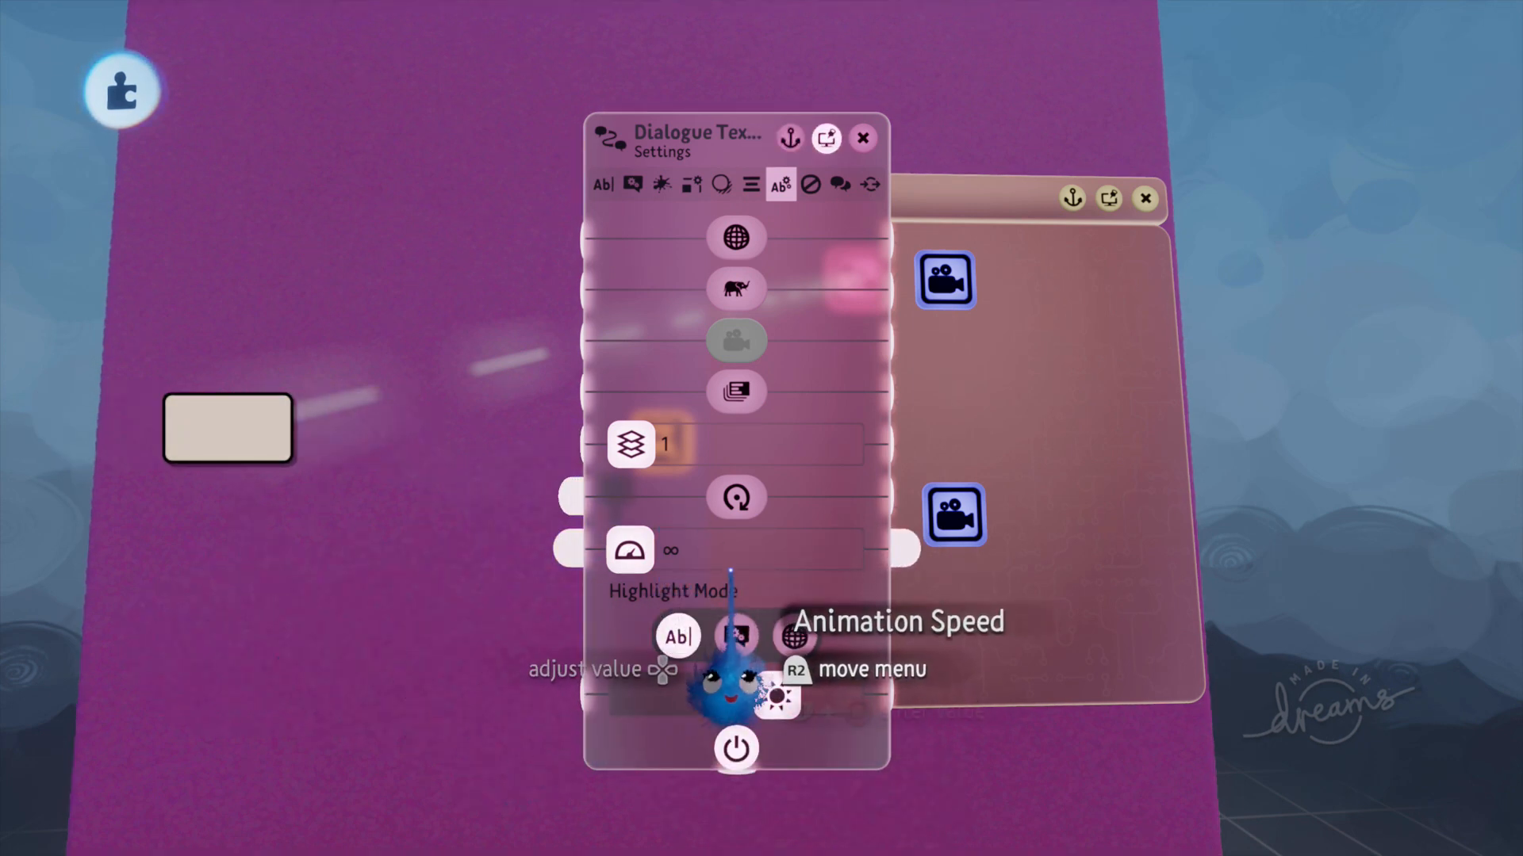
{"action": "left_click", "coordinate": [602, 184]}
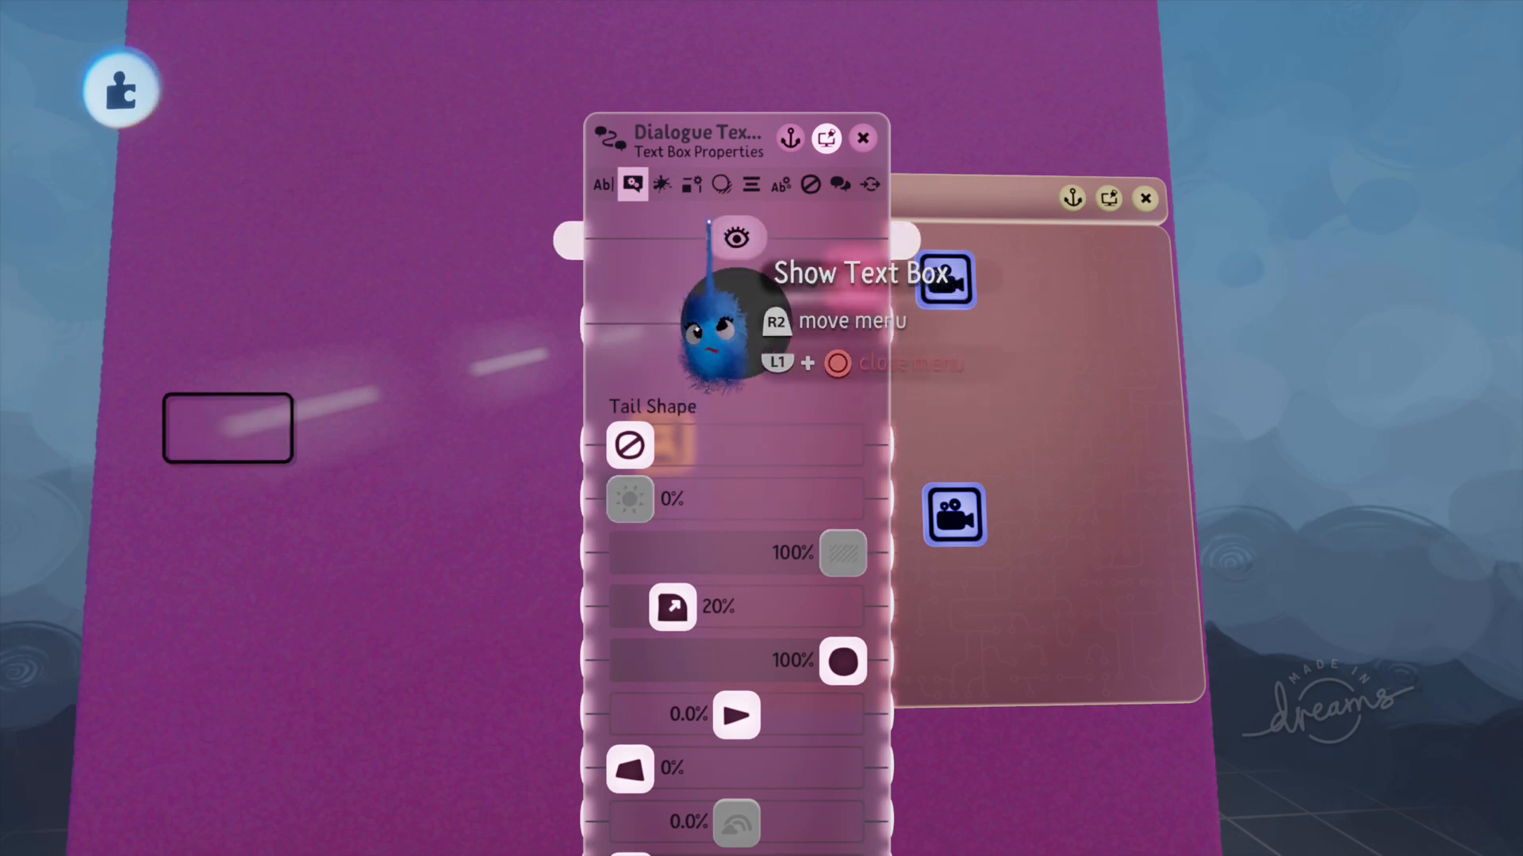
{"action": "left_click", "coordinate": [689, 184]}
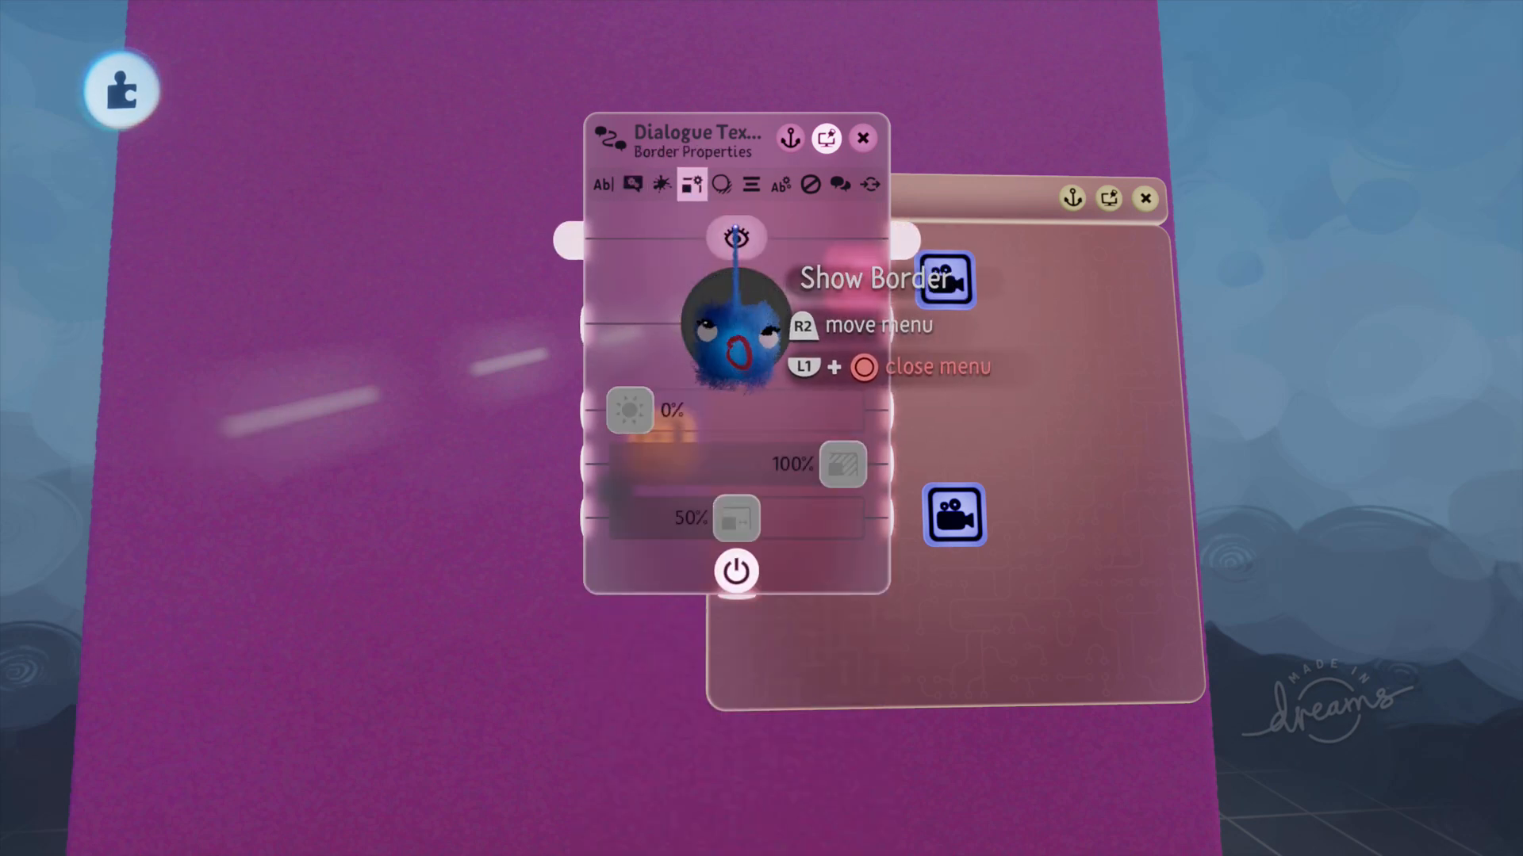
{"action": "left_click", "coordinate": [603, 184]}
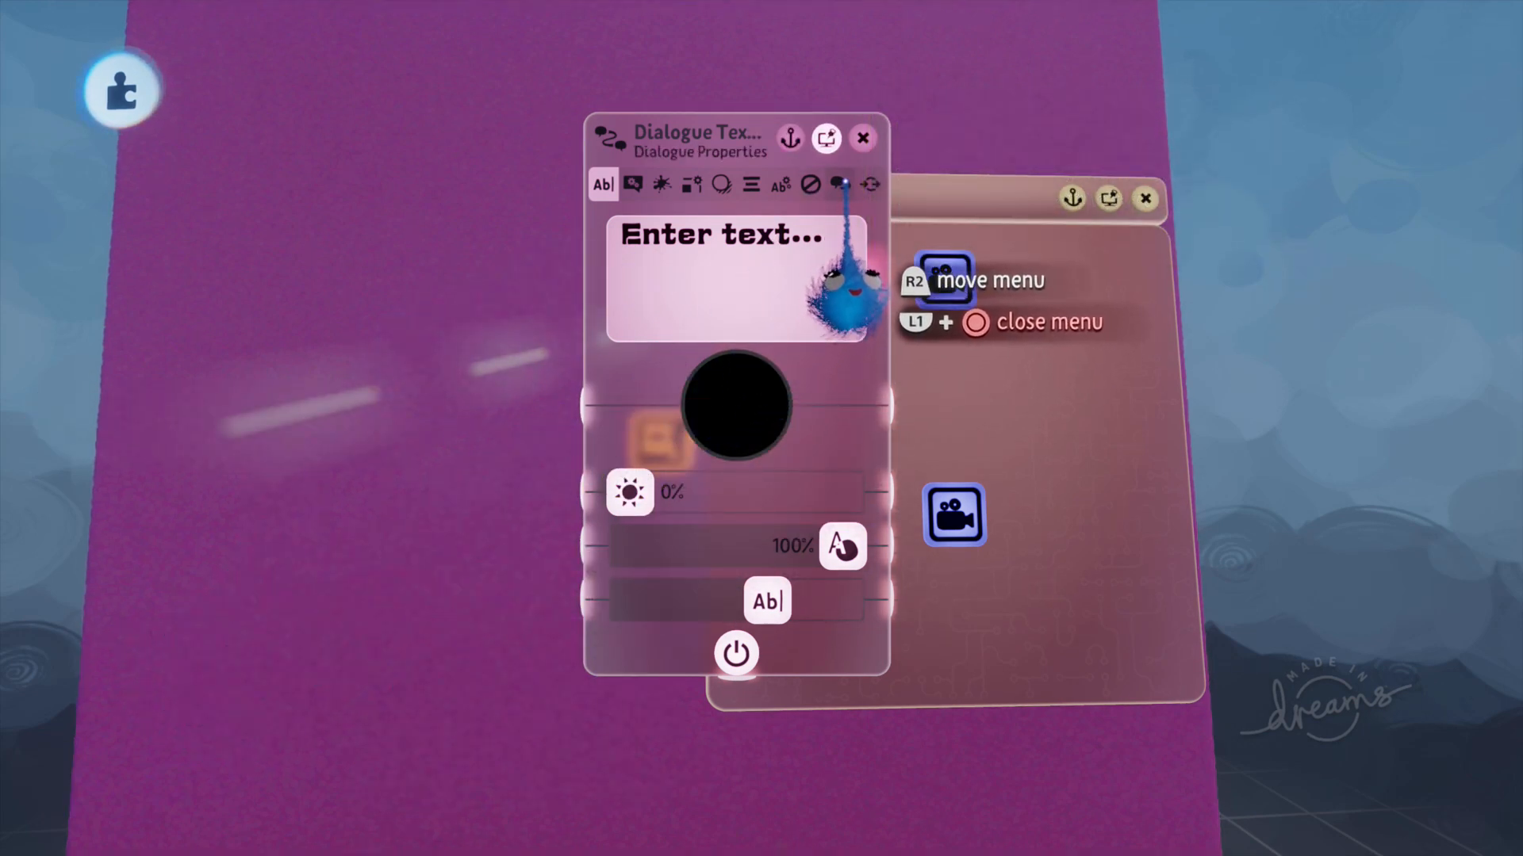
Enter CONTROLS as a prompt of the dialogue text, giving START, CONTROLS, EXIT
{"action": "left_click", "coordinate": [841, 184]}
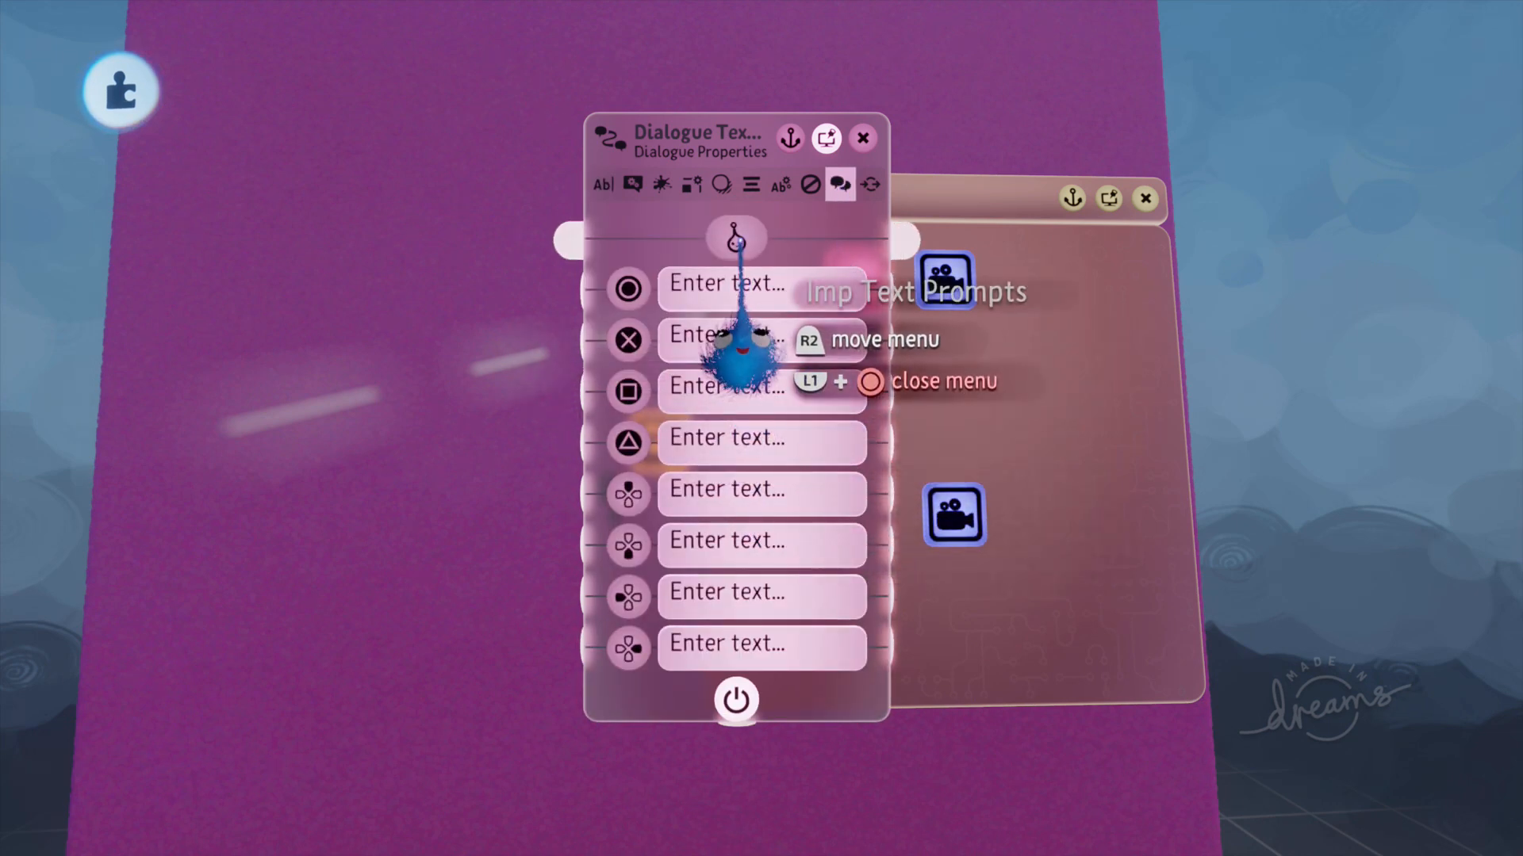
{"action": "left_click", "coordinate": [818, 184]}
{"action": "type", "text": "S"}
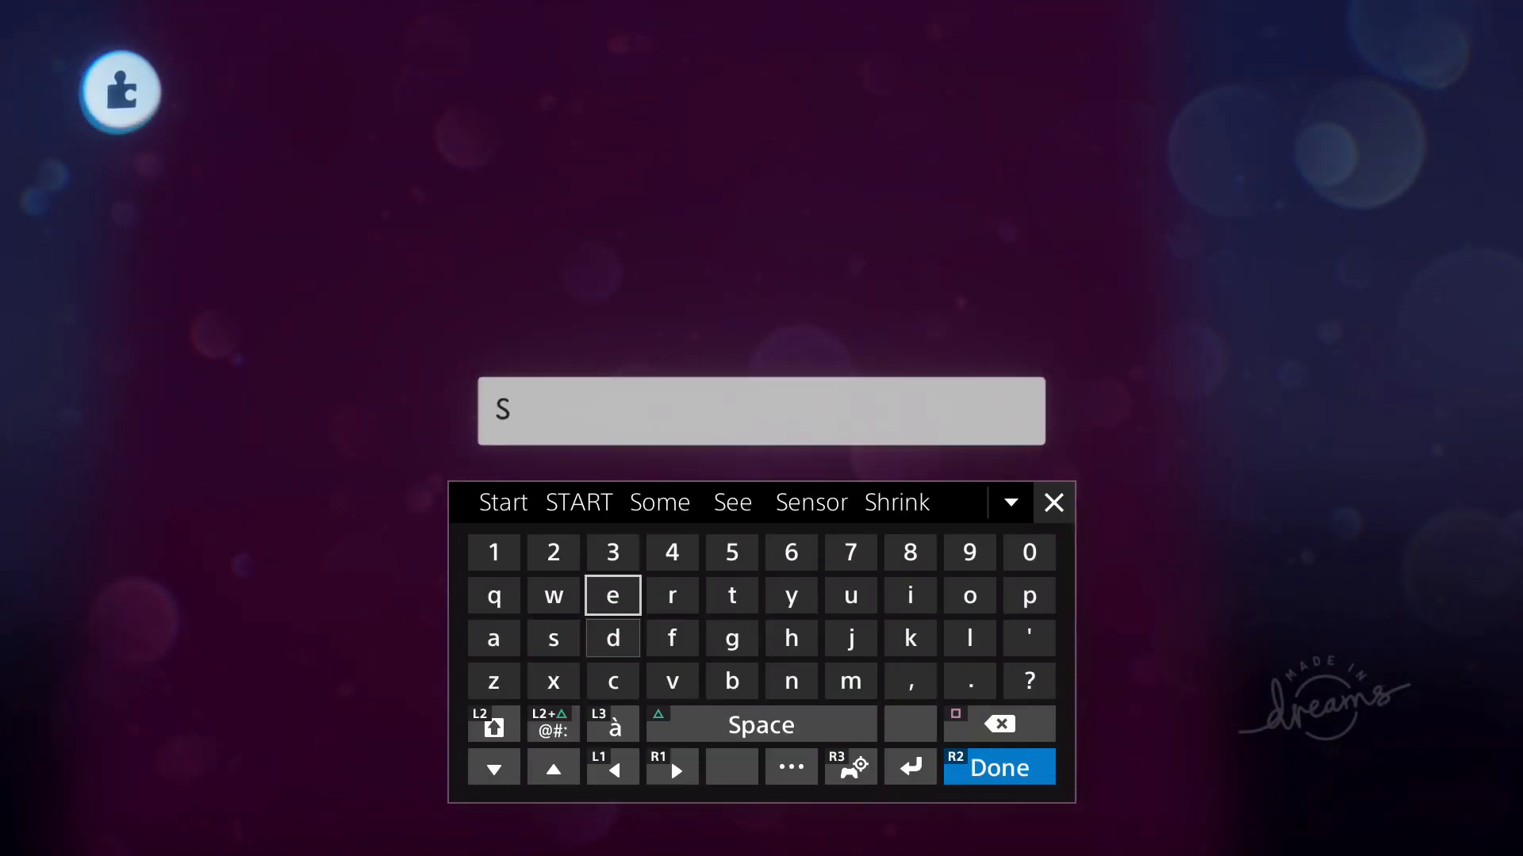
{"action": "left_click", "coordinate": [997, 768]}
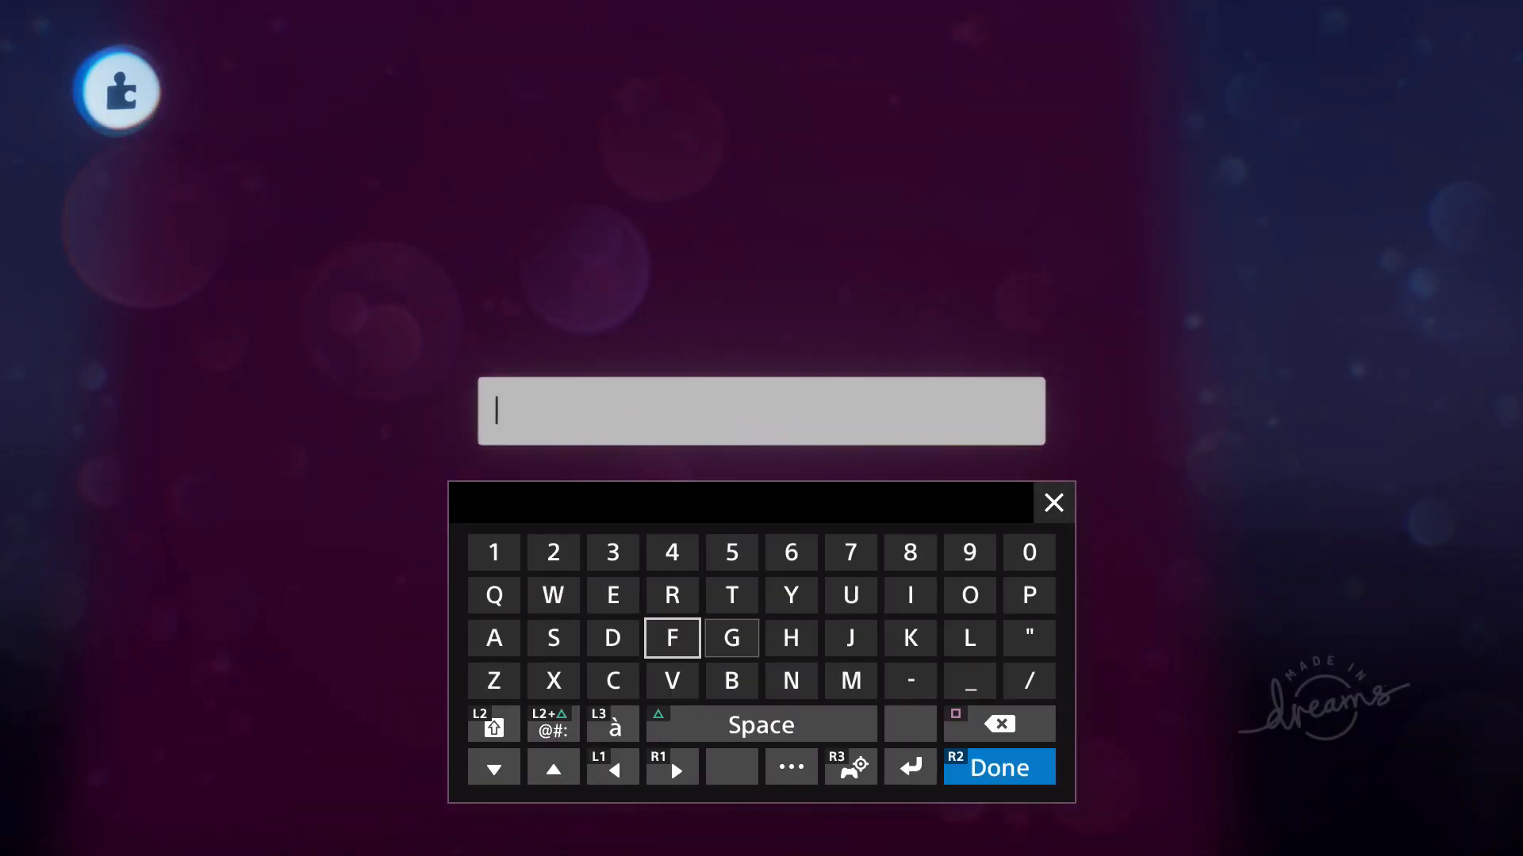
{"action": "type", "text": "CONTROLS"}
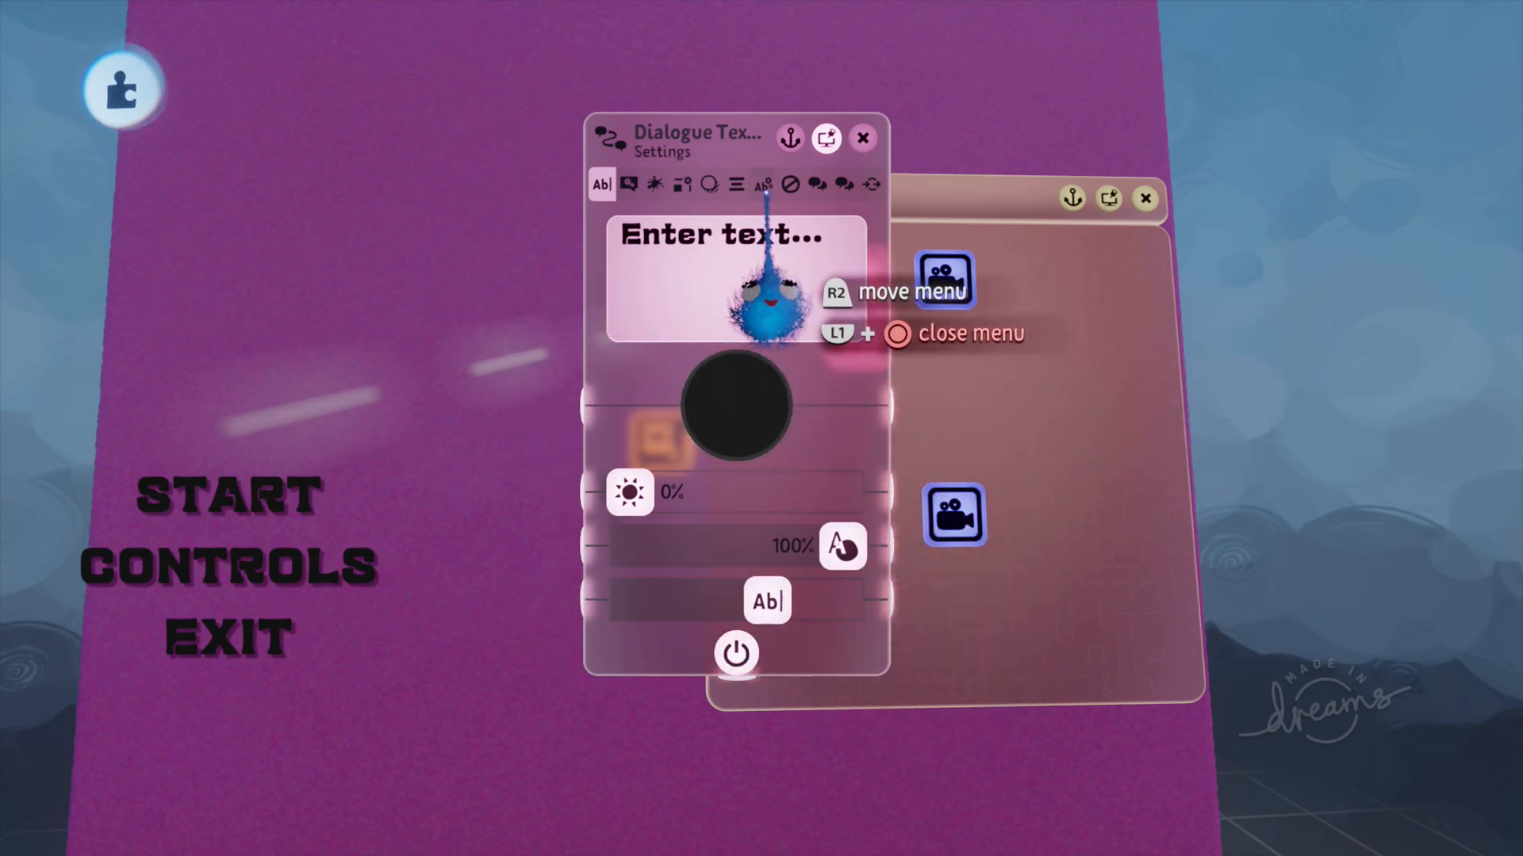
Browse the text display's settings pages to reach its alignment options
{"action": "left_click", "coordinate": [764, 183]}
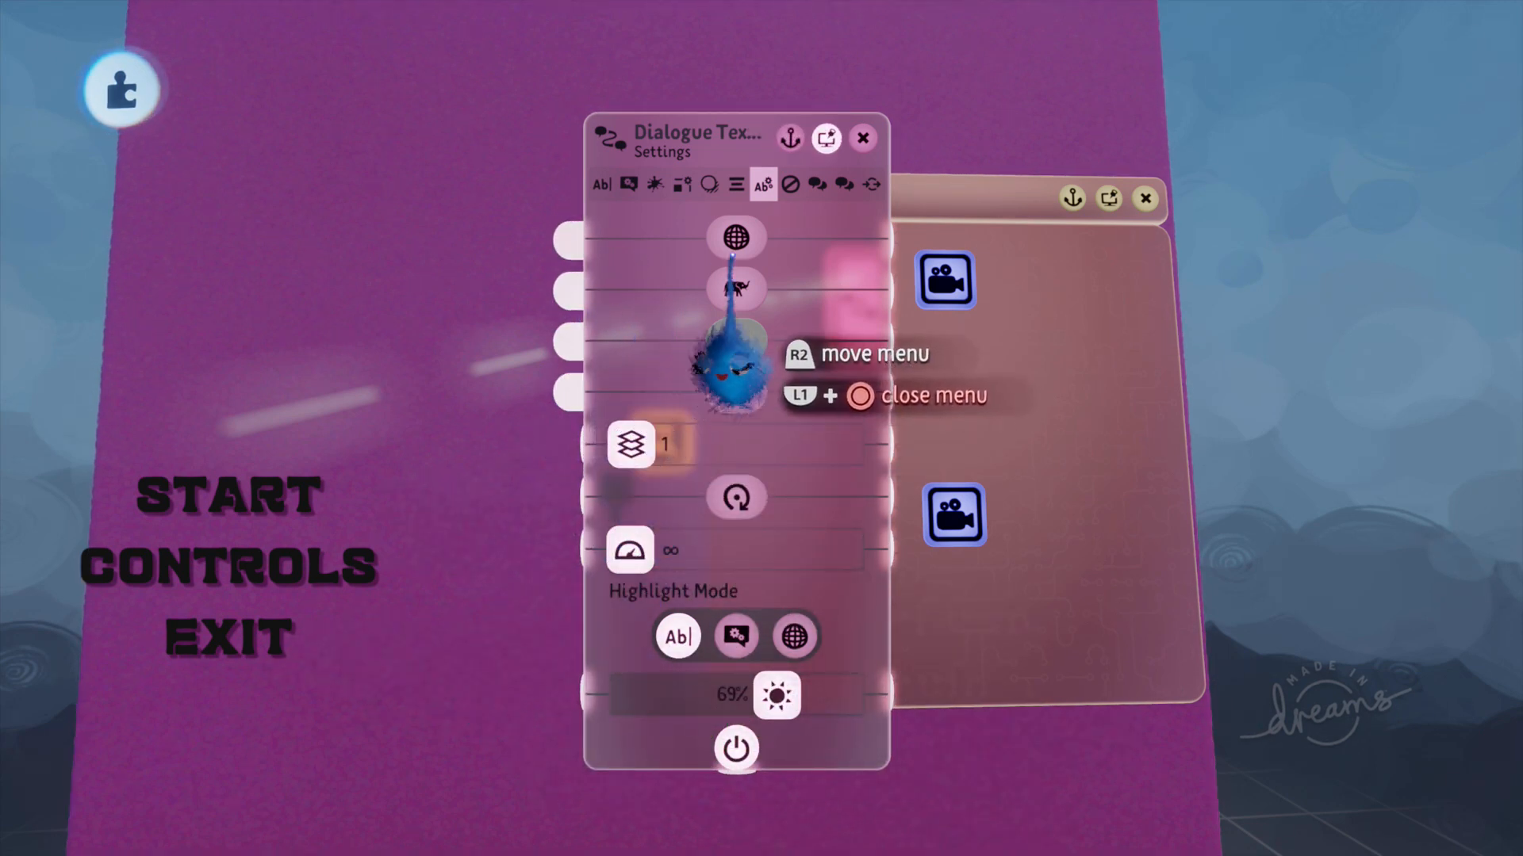
{"action": "left_click", "coordinate": [734, 184]}
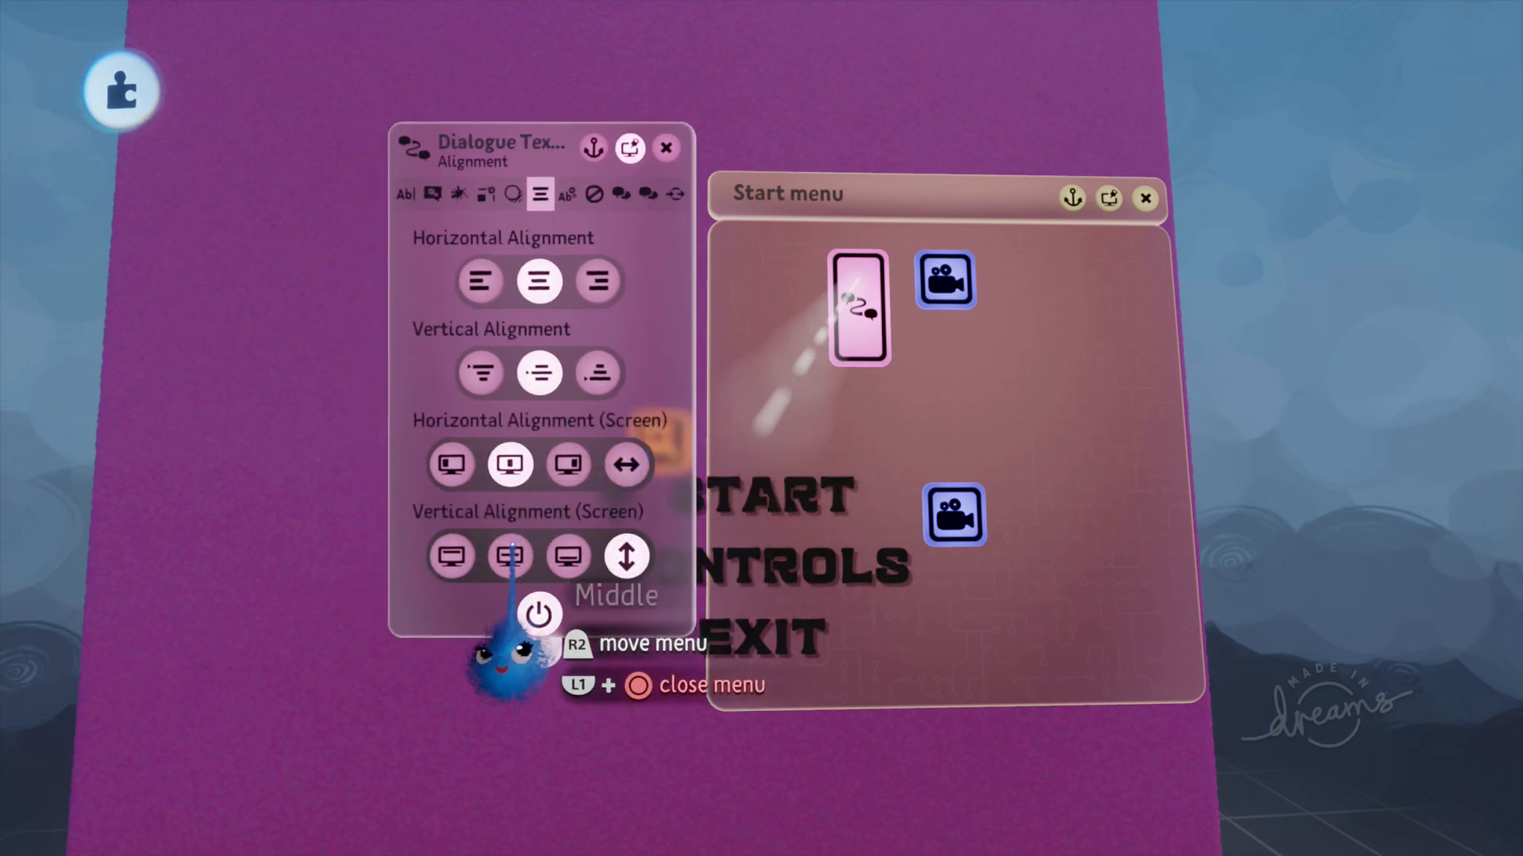
{"action": "mouse_move", "coordinate": [509, 557]}
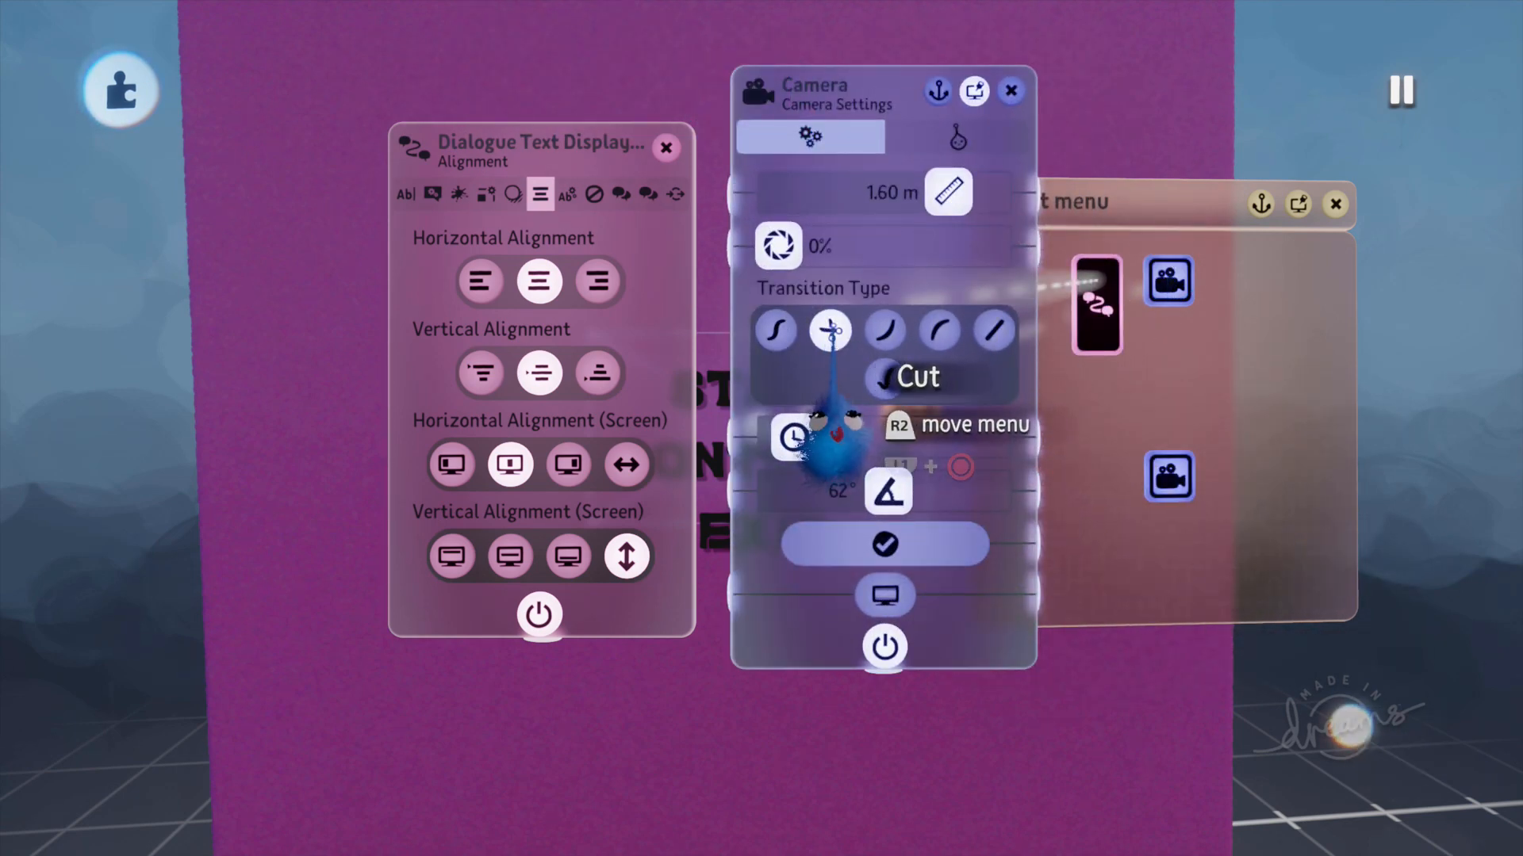
Set the menu camera's transition type to Cut and close its settings
{"action": "left_click", "coordinate": [1010, 90]}
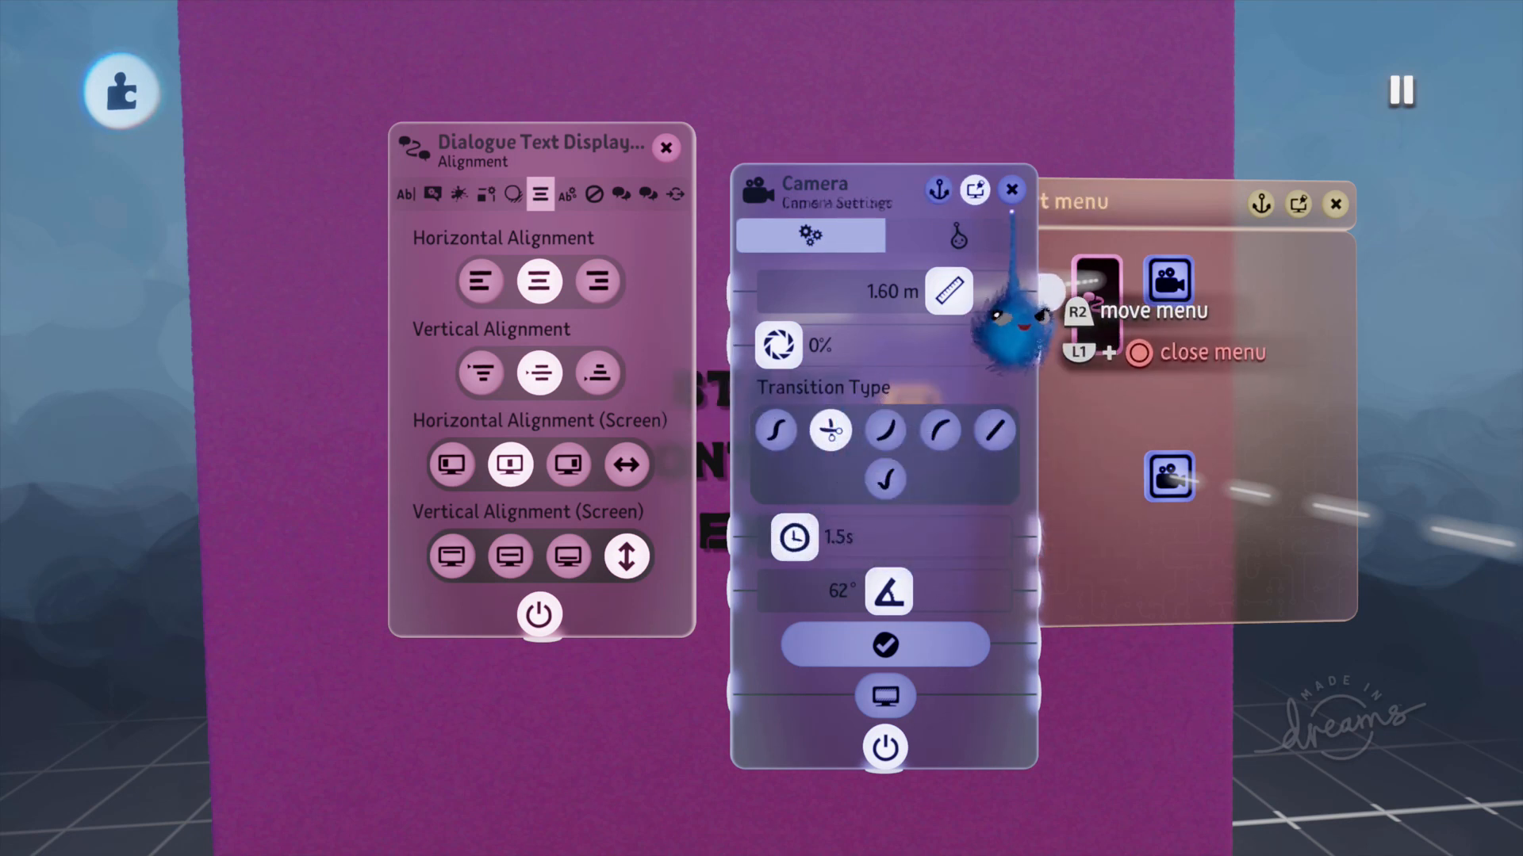
{"action": "left_click", "coordinate": [1011, 189]}
{"action": "type", "text": "R"}
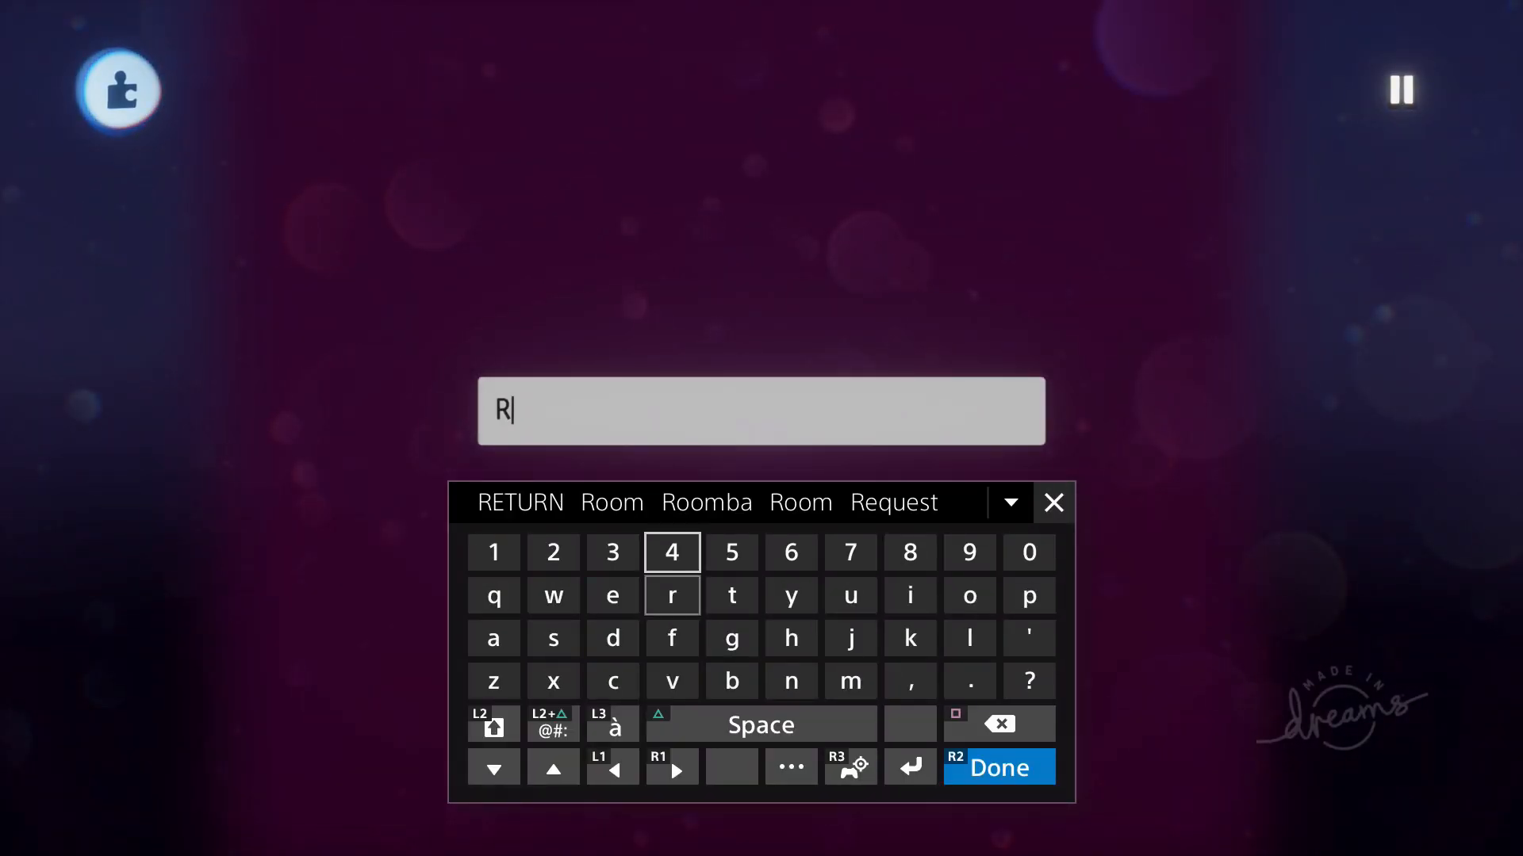
Accept the suggested word RETURN as the text display's content and confirm
{"action": "left_click", "coordinate": [517, 503]}
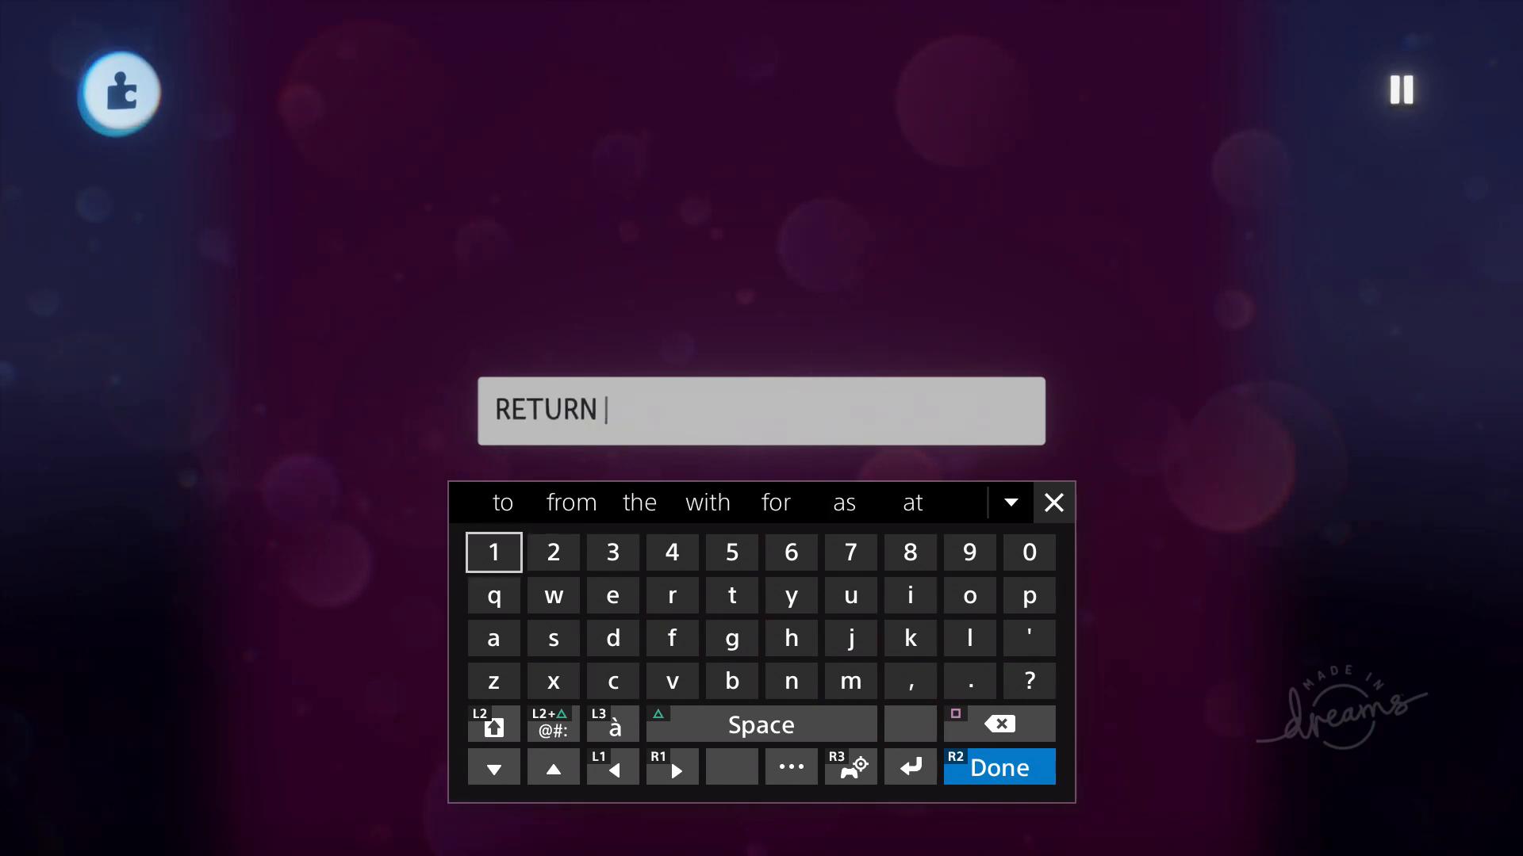
{"action": "left_click", "coordinate": [998, 768]}
{"action": "type", "text": "M"}
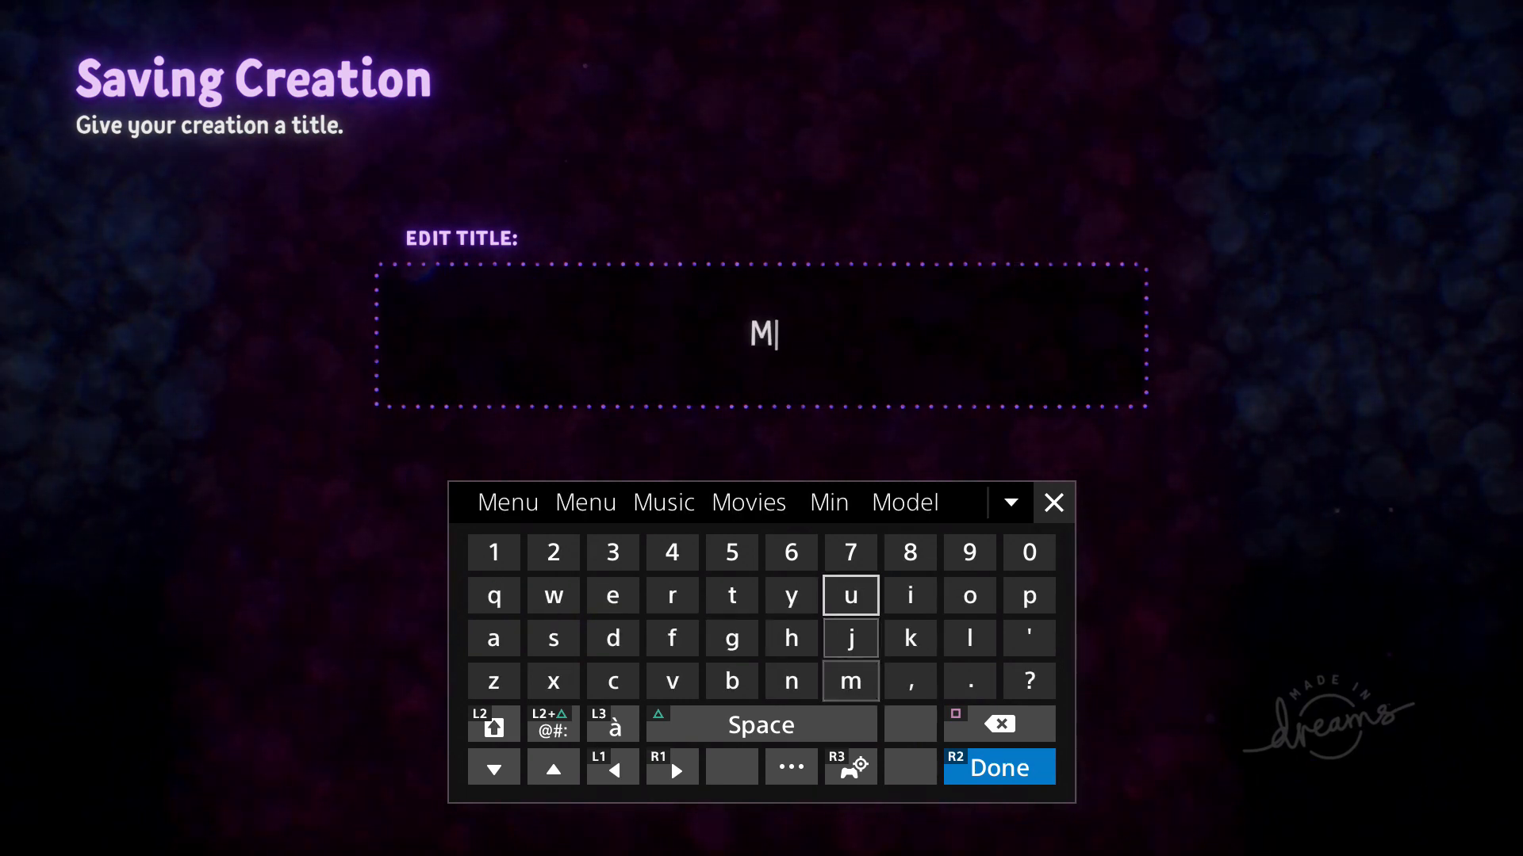
Finish the creation's title, then bring up the My Creations search browser
{"action": "left_click", "coordinate": [613, 595]}
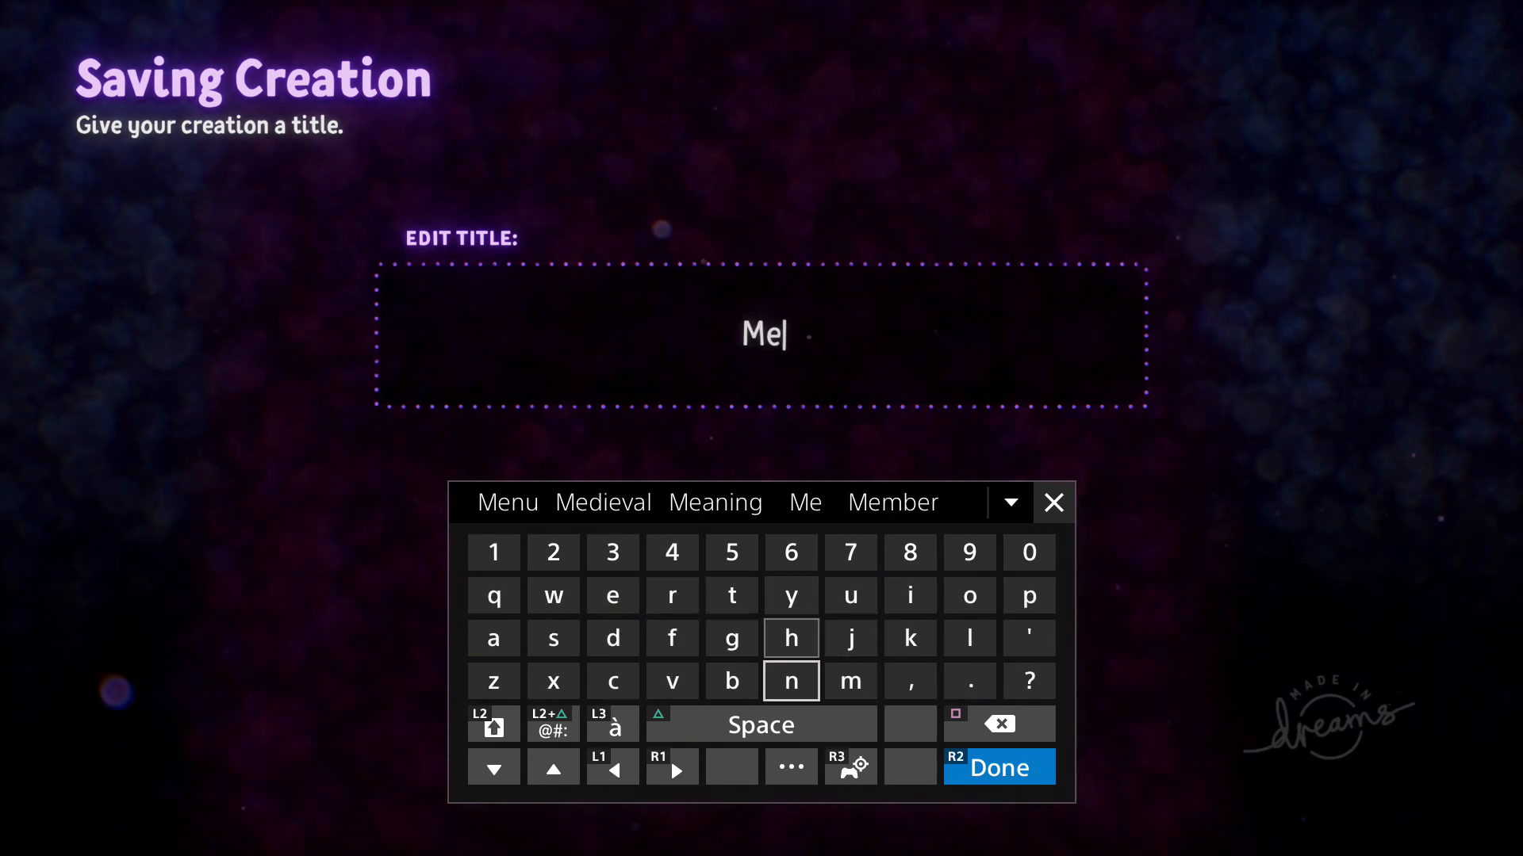
{"action": "left_click", "coordinate": [999, 768]}
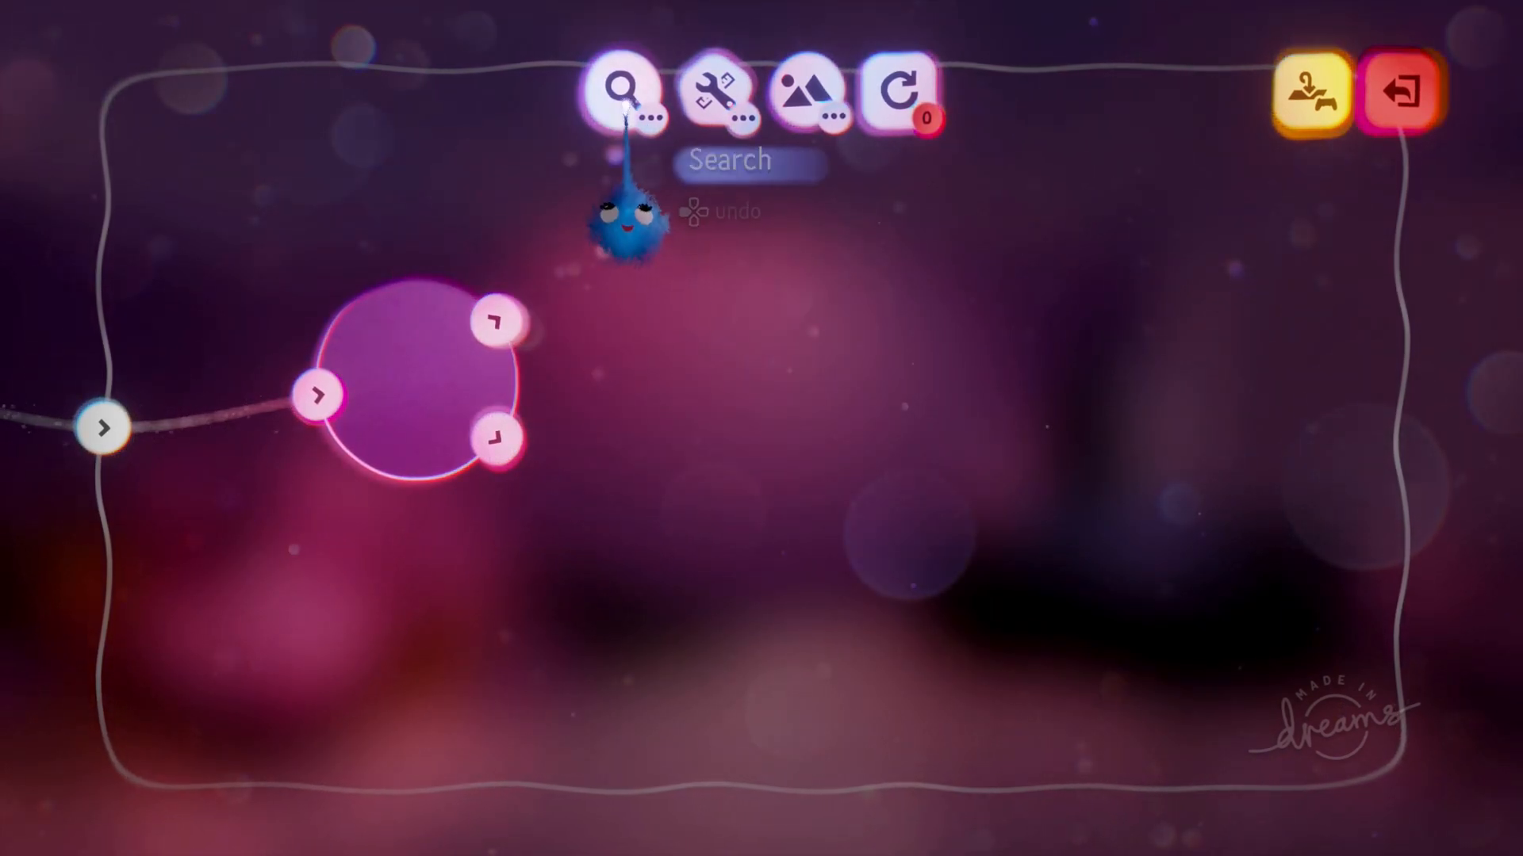
{"action": "left_click", "coordinate": [623, 87]}
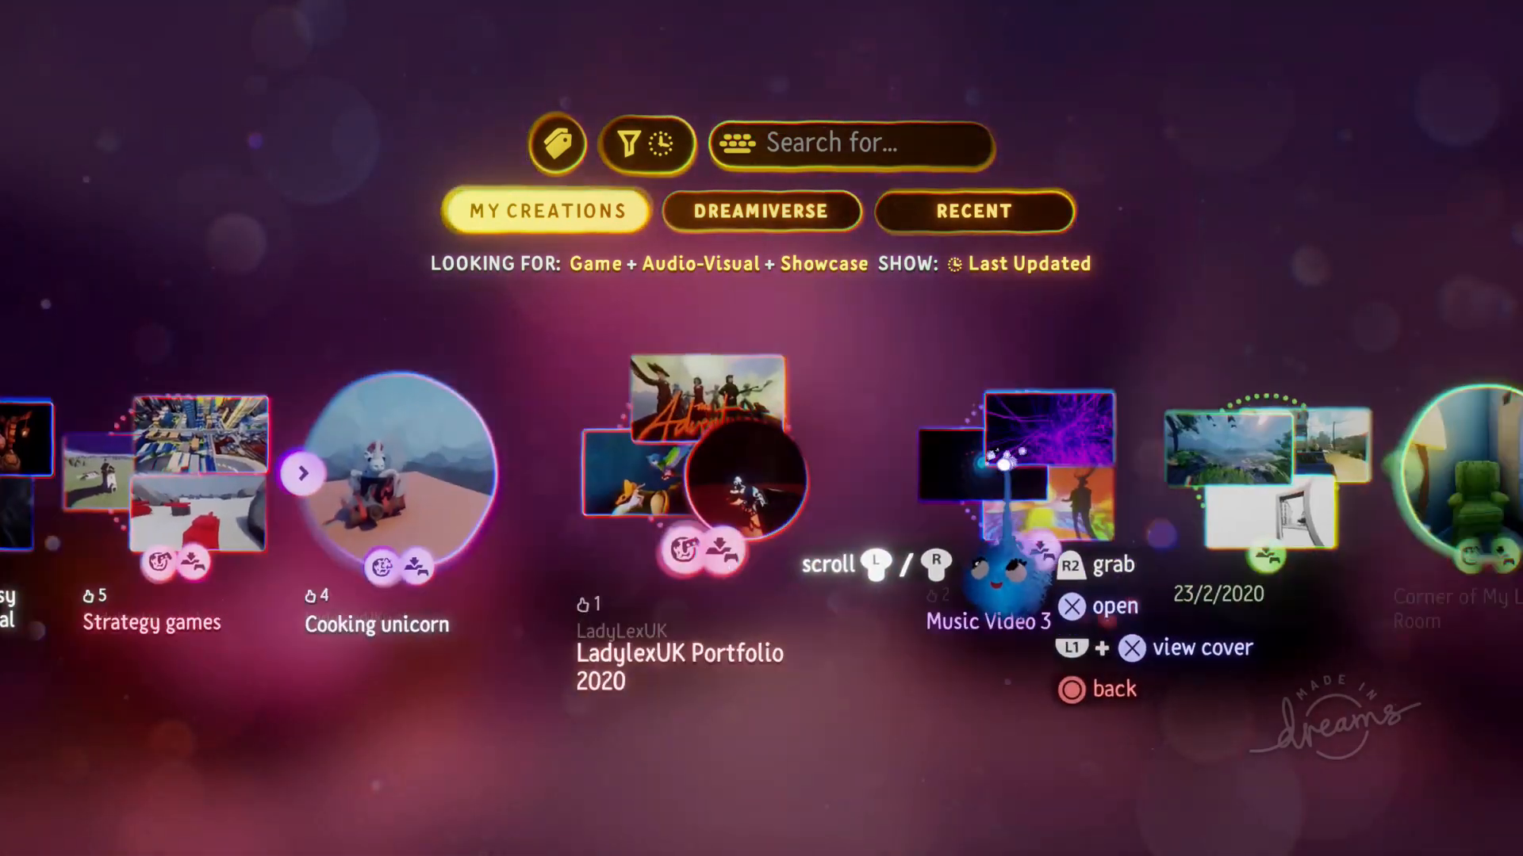